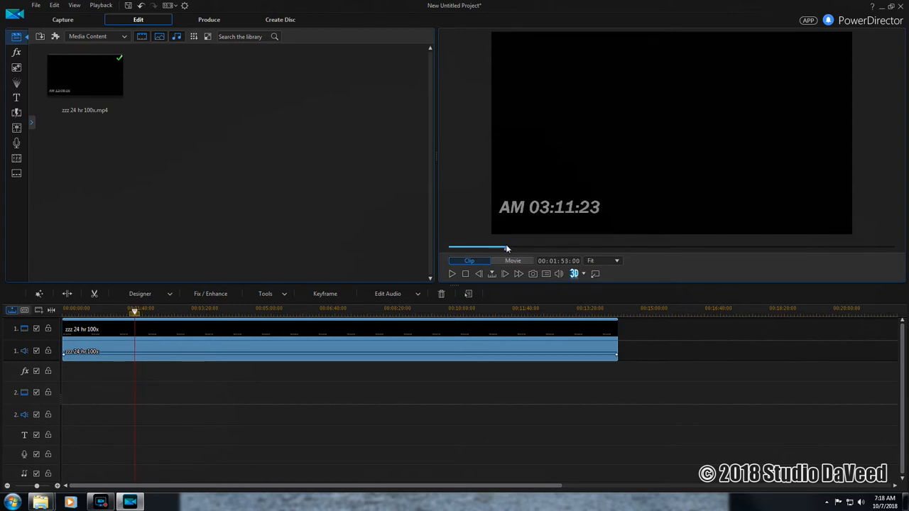
Step: Split the clock clip one frame past AM 02:00:00 and bring up options for the earlier part
{"action": "left_click_drag", "start_coordinate": [507, 247], "coordinate": [496, 248]}
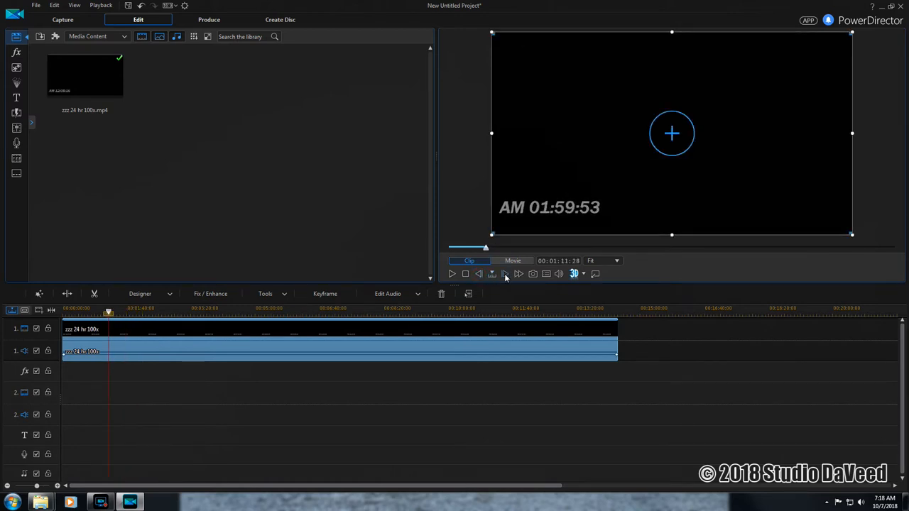
{"action": "left_click", "coordinate": [518, 273]}
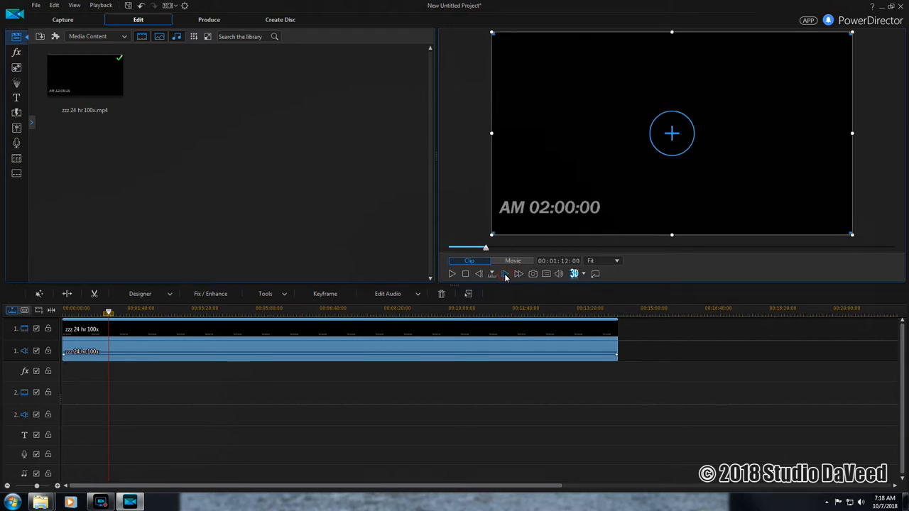
{"action": "mouse_move", "coordinate": [348, 337]}
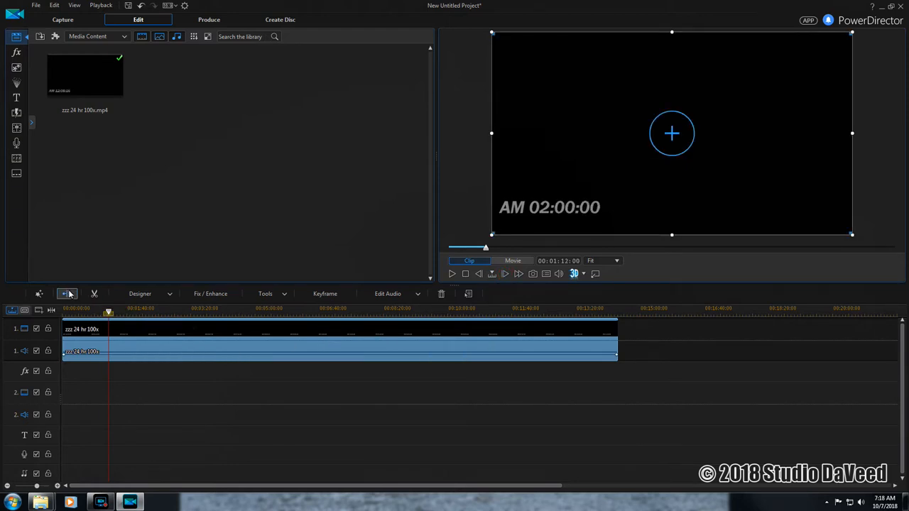
{"action": "left_click", "coordinate": [68, 293]}
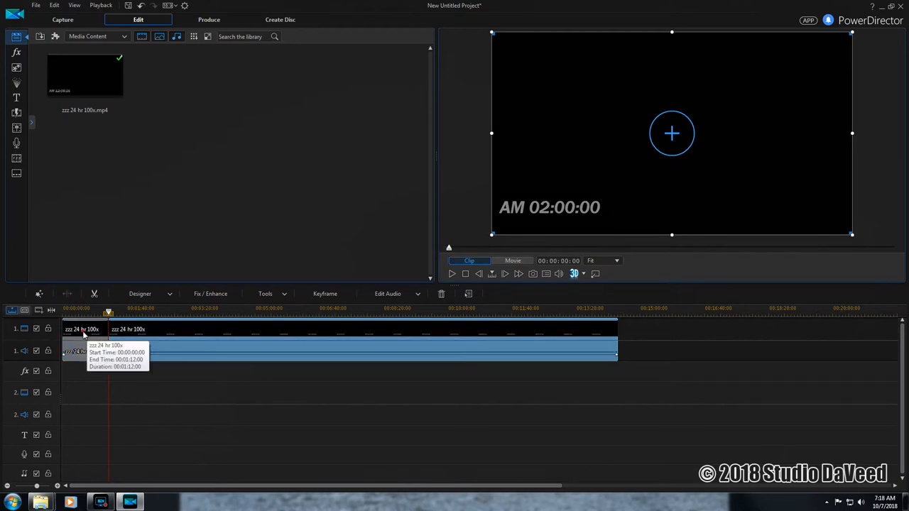
{"action": "right_click", "coordinate": [82, 328]}
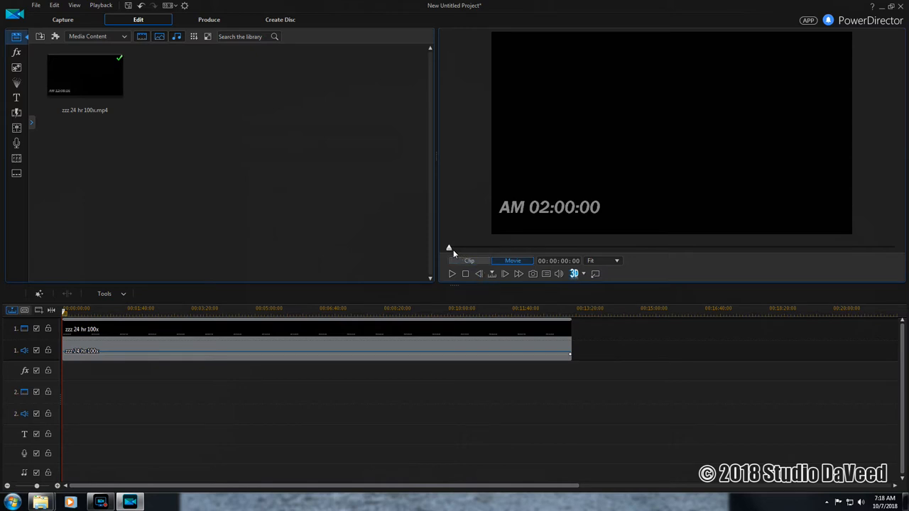
Step: Remove the clock footage after about 6 AM with Remove and Fill Gap
{"action": "left_click_drag", "start_coordinate": [450, 247], "coordinate": [532, 247]}
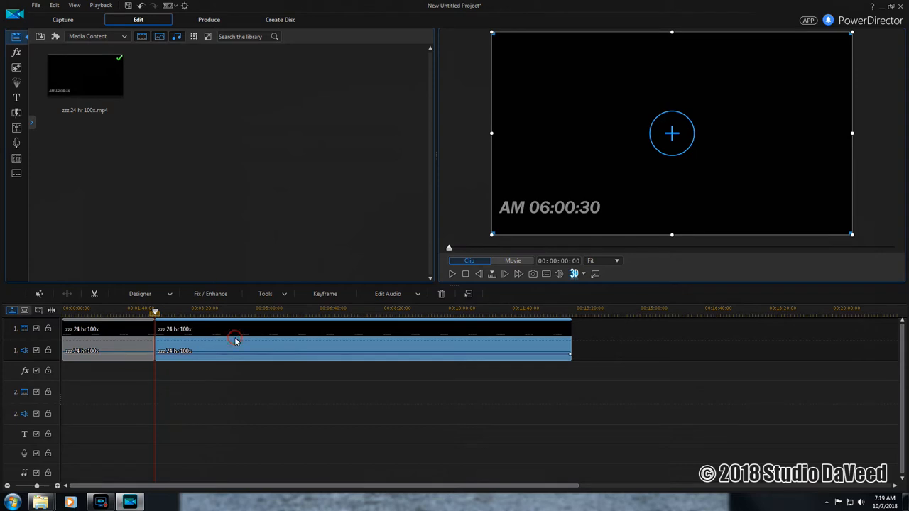
{"action": "right_click", "coordinate": [235, 337]}
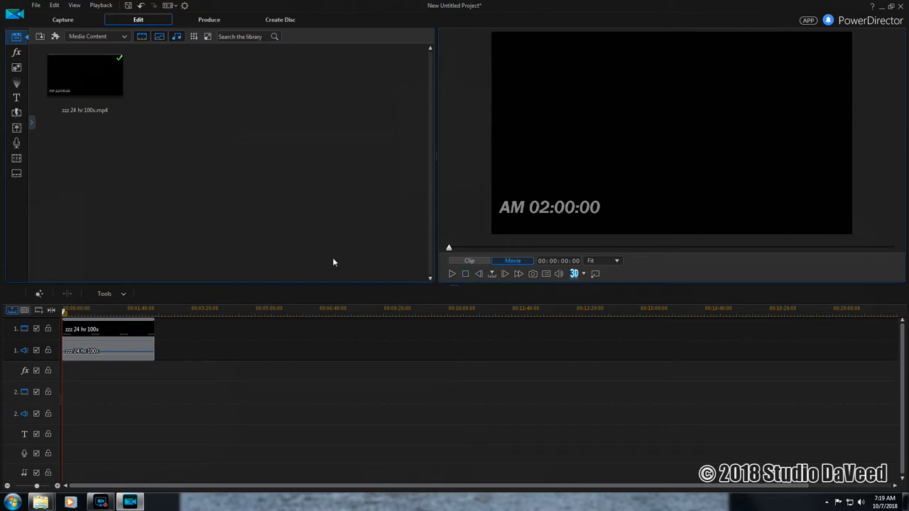
{"action": "left_click", "coordinate": [438, 308]}
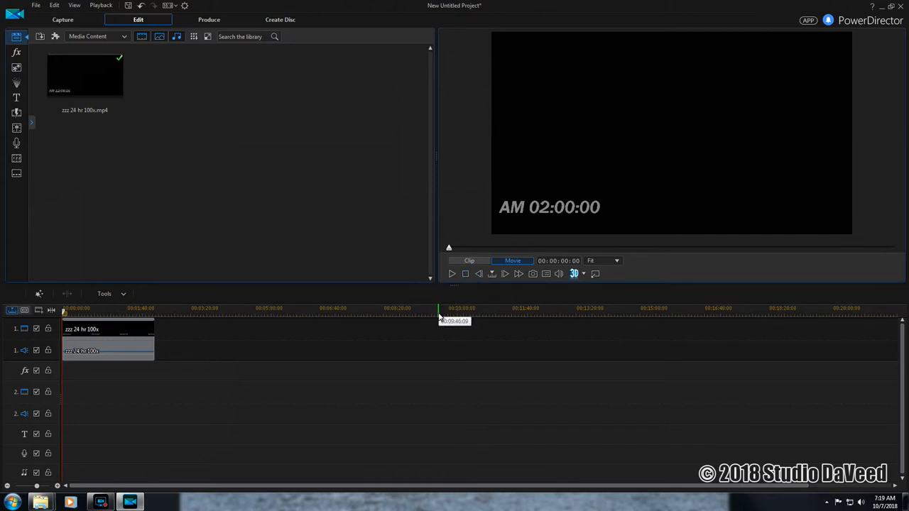
Step: Produce the clock section as an H.264 MP4 named '2 am to 6 am' and start rendering
{"action": "left_click", "coordinate": [209, 19]}
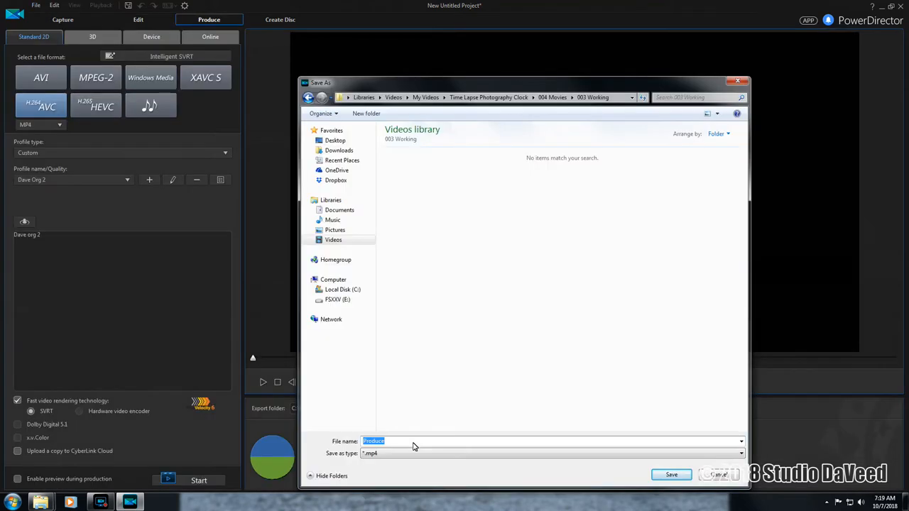
{"action": "type", "text": "2 am to"}
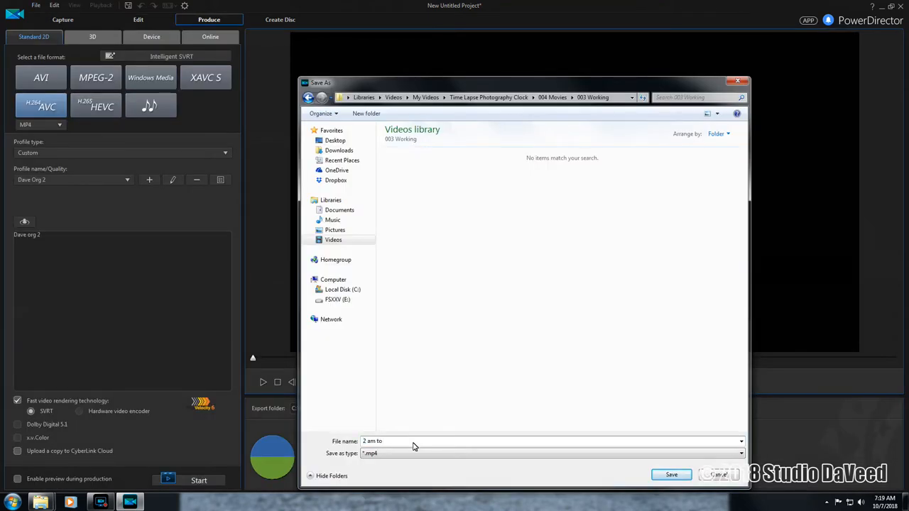
{"action": "type", "text": "6 am"}
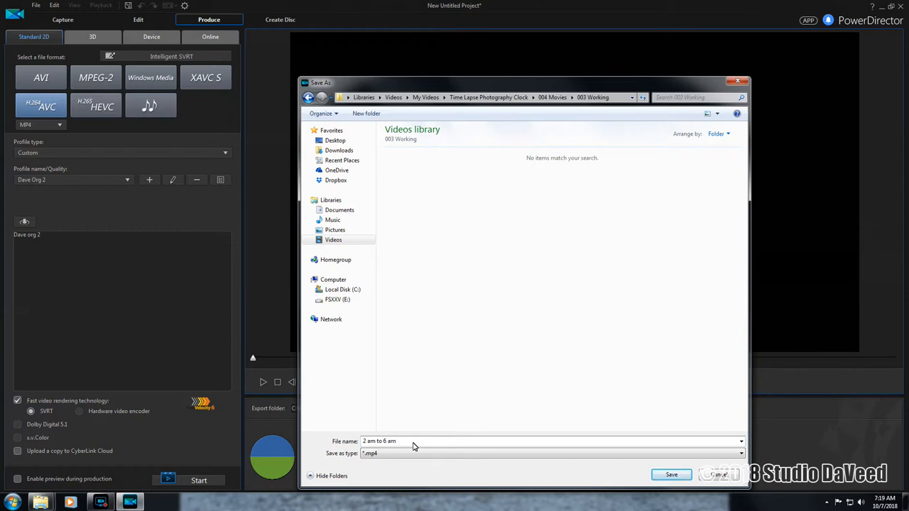
{"action": "left_click", "coordinate": [670, 474]}
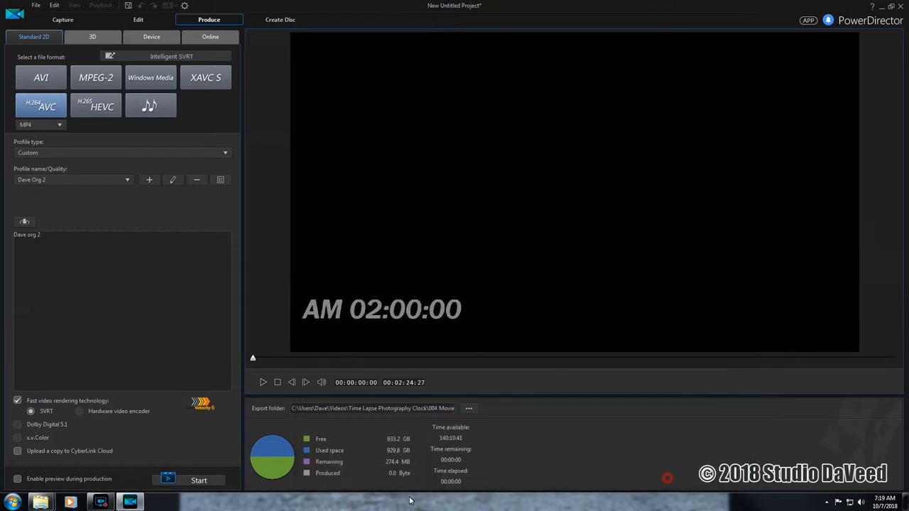
{"action": "left_click", "coordinate": [198, 481]}
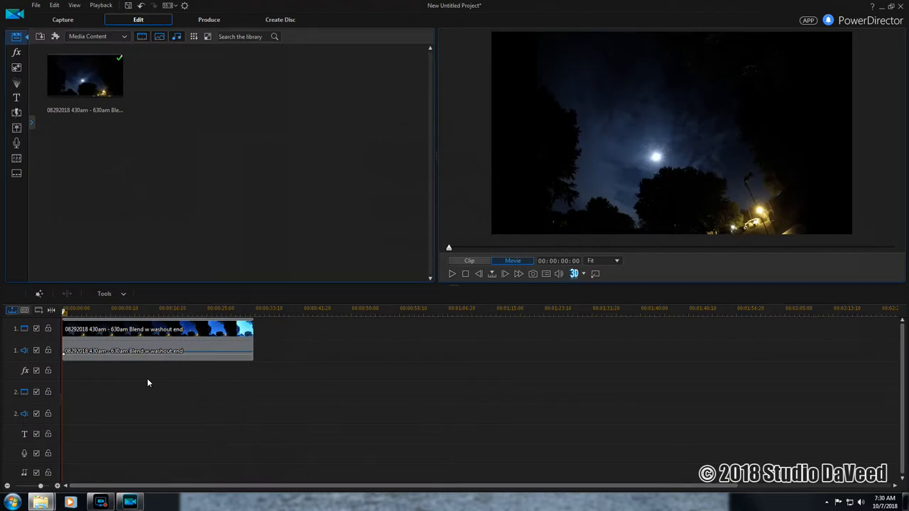
{"action": "mouse_move", "coordinate": [337, 353]}
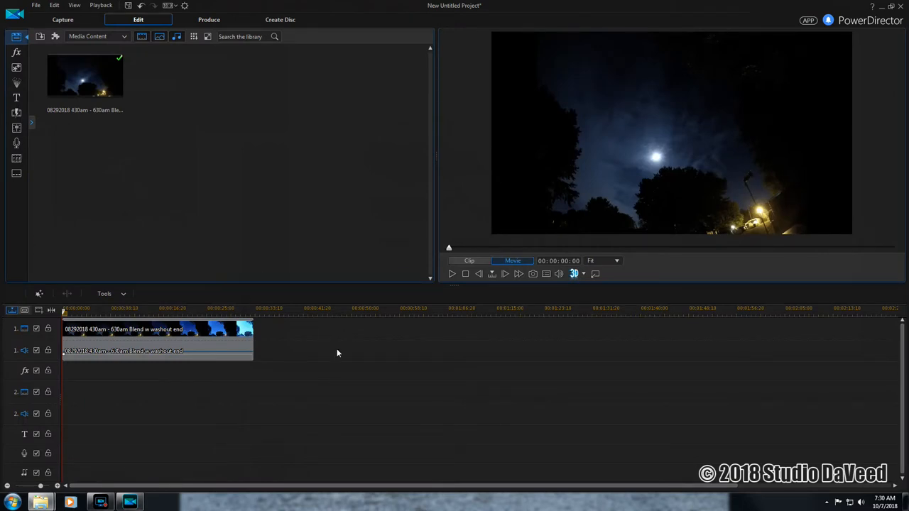
{"action": "mouse_move", "coordinate": [230, 345]}
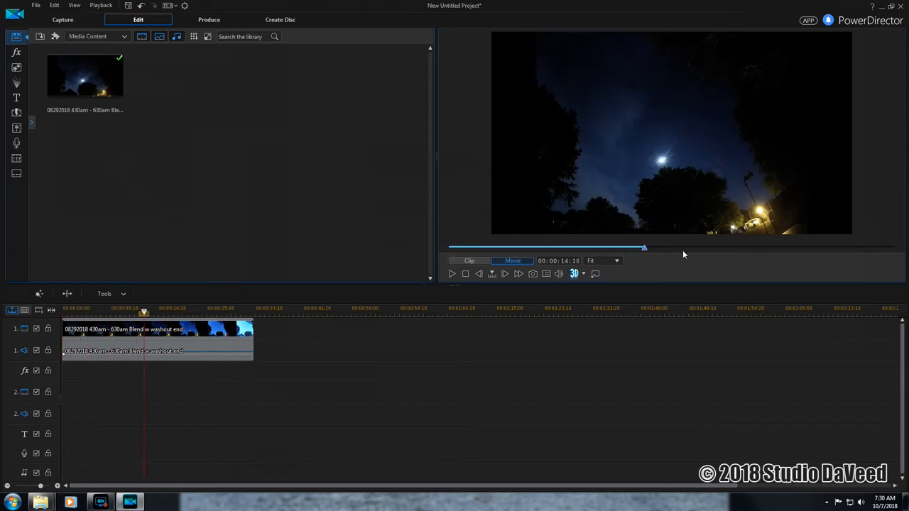
Step: Scrub partway through the moonlit sky time-lapse preview to review it
{"action": "left_click_drag", "start_coordinate": [644, 248], "coordinate": [895, 248]}
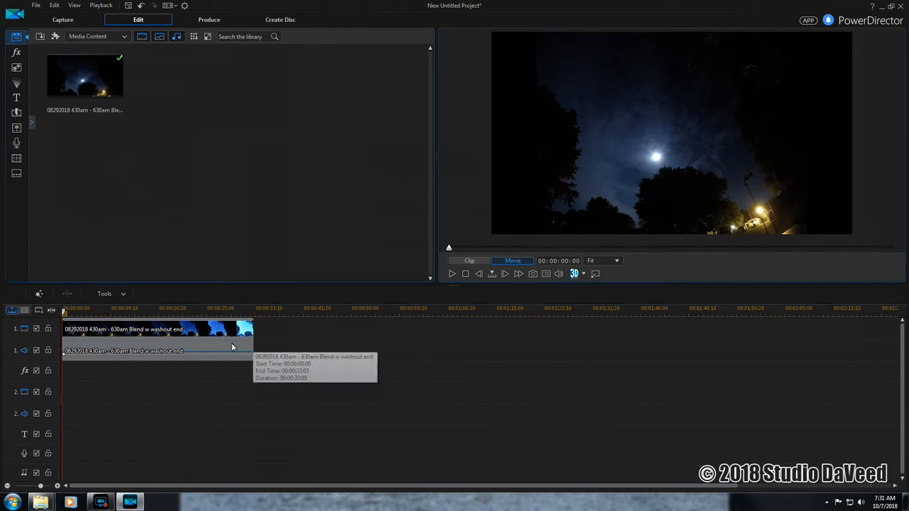
{"action": "mouse_move", "coordinate": [360, 329]}
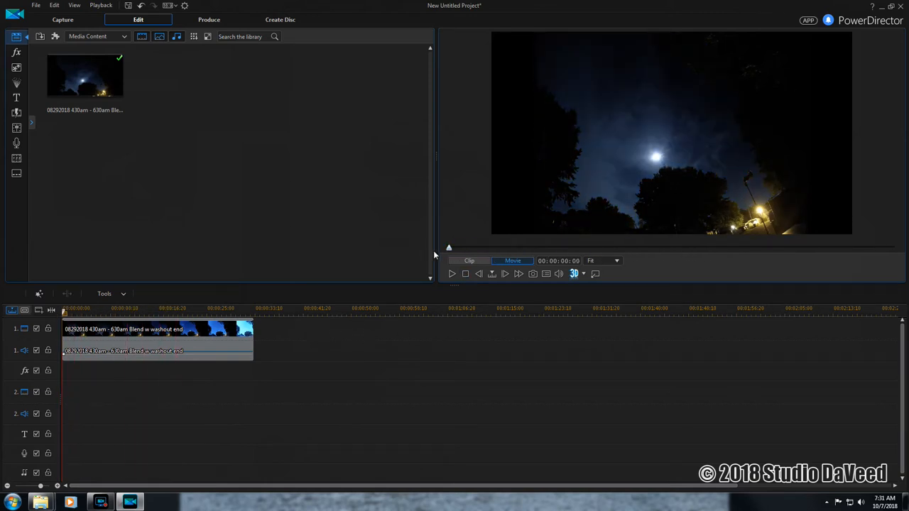
{"action": "mouse_move", "coordinate": [487, 341]}
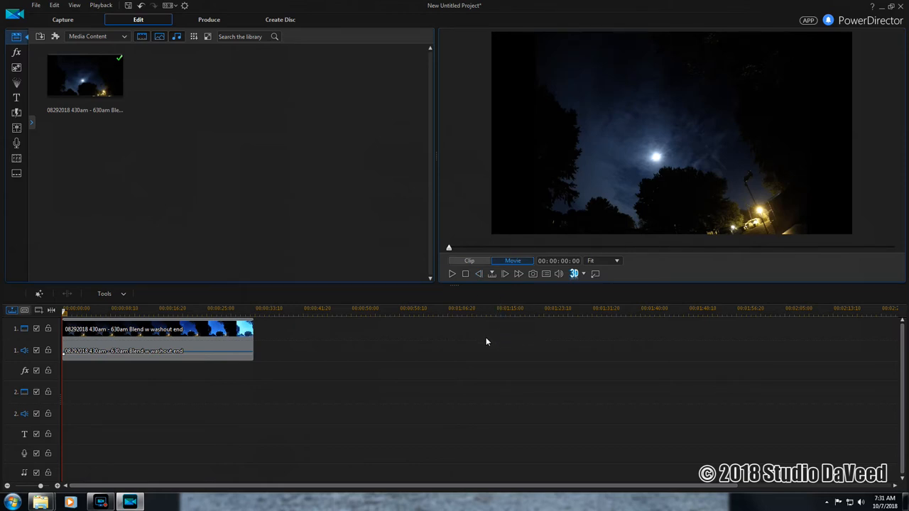
{"action": "mouse_move", "coordinate": [362, 366]}
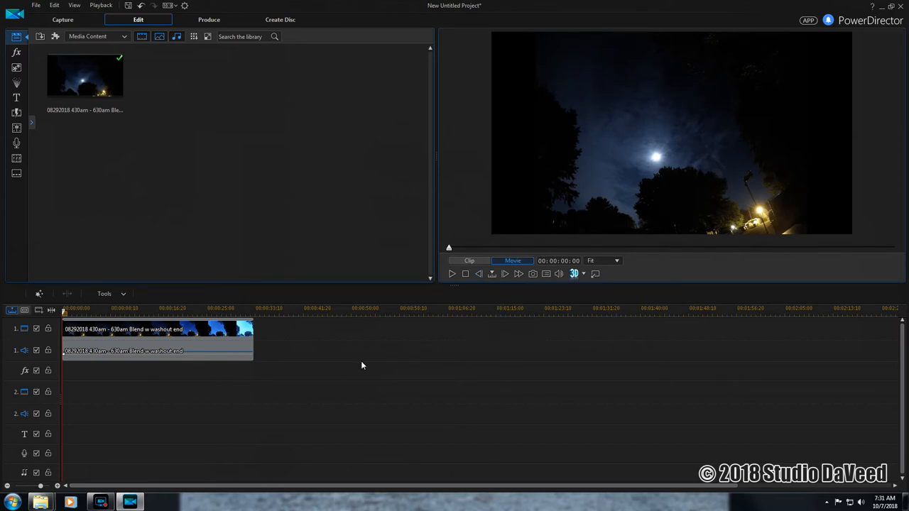
{"action": "mouse_move", "coordinate": [222, 345]}
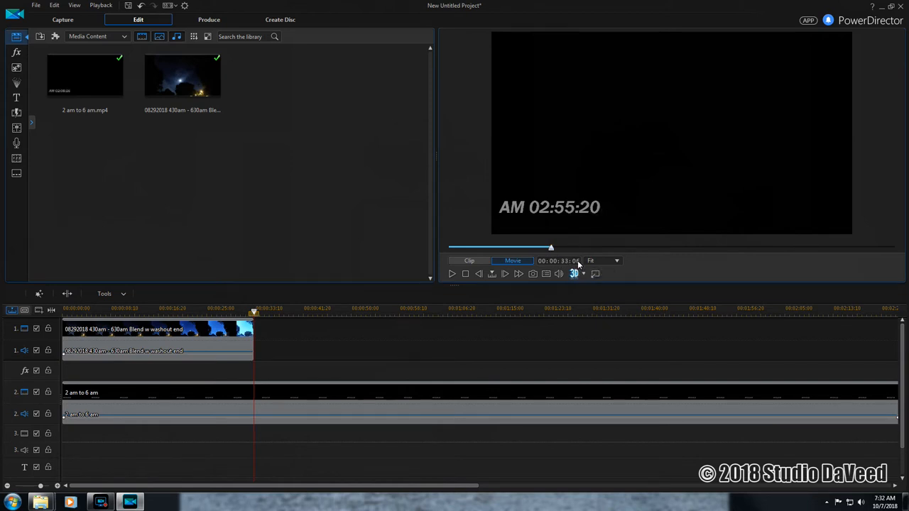
{"action": "mouse_move", "coordinate": [575, 274]}
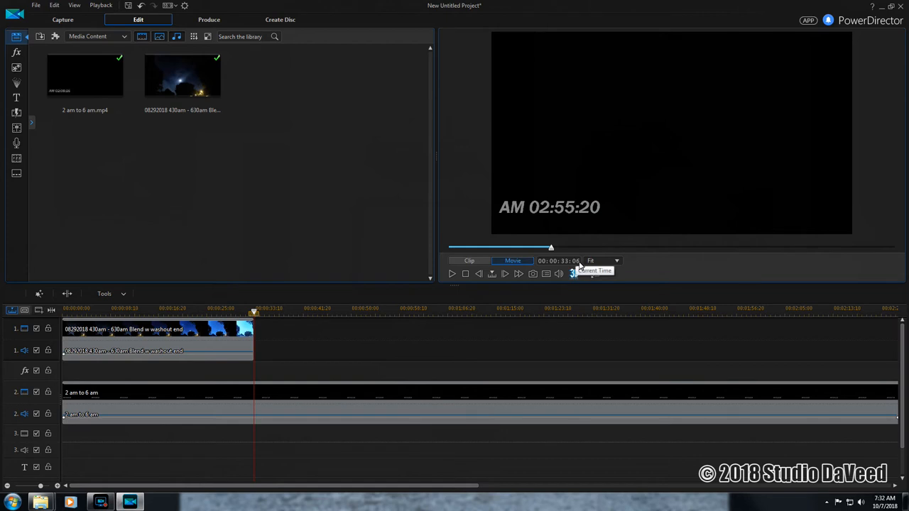
Step: Enable Video Speed for the '2 am to 6 am' clock clip and bring up Speed Adjustment
{"action": "left_click", "coordinate": [458, 397]}
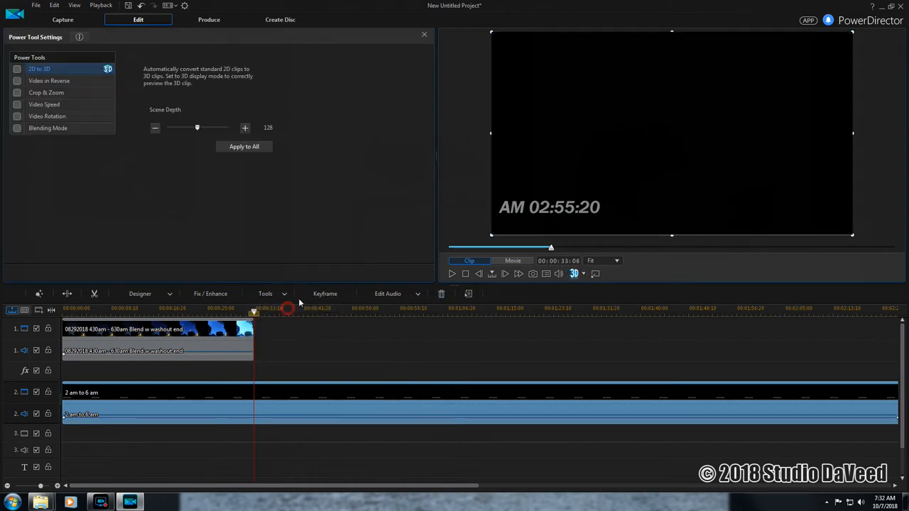
{"action": "left_click", "coordinate": [44, 104]}
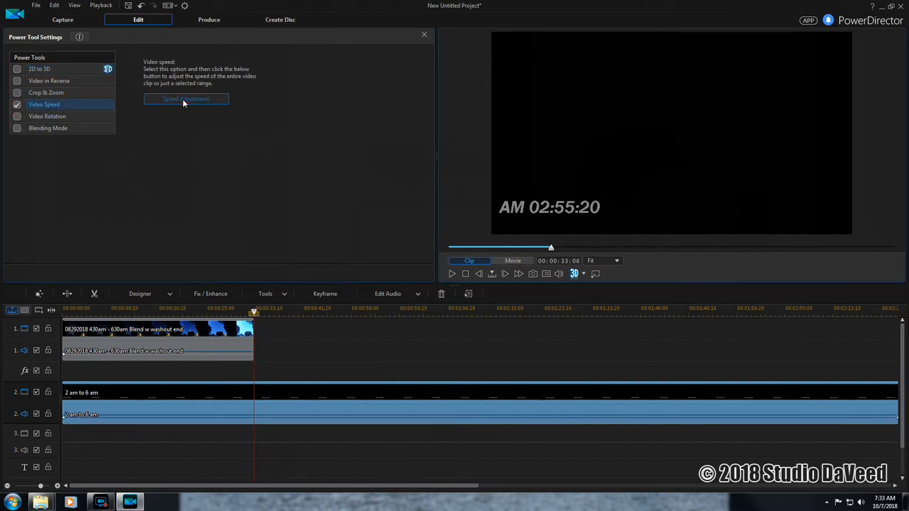
{"action": "left_click", "coordinate": [186, 99]}
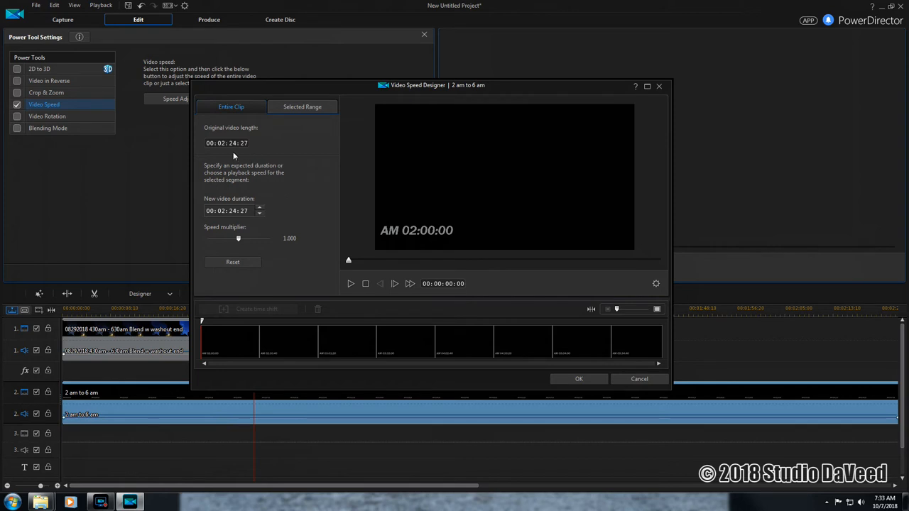
{"action": "mouse_move", "coordinate": [298, 213]}
{"action": "type", "text": "0"}
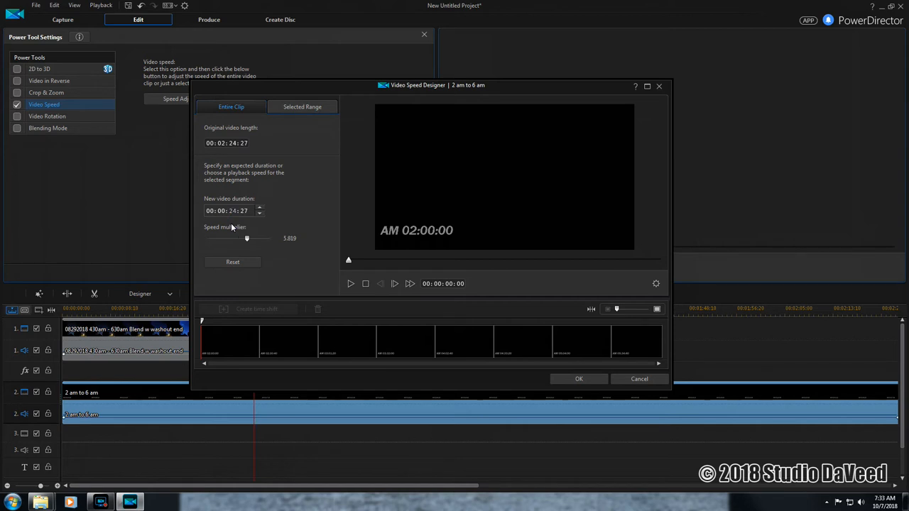
Step: Speed up the clock clip to a new duration of 00:00:33:06 and apply it
{"action": "left_click_drag", "start_coordinate": [247, 238], "coordinate": [259, 238]}
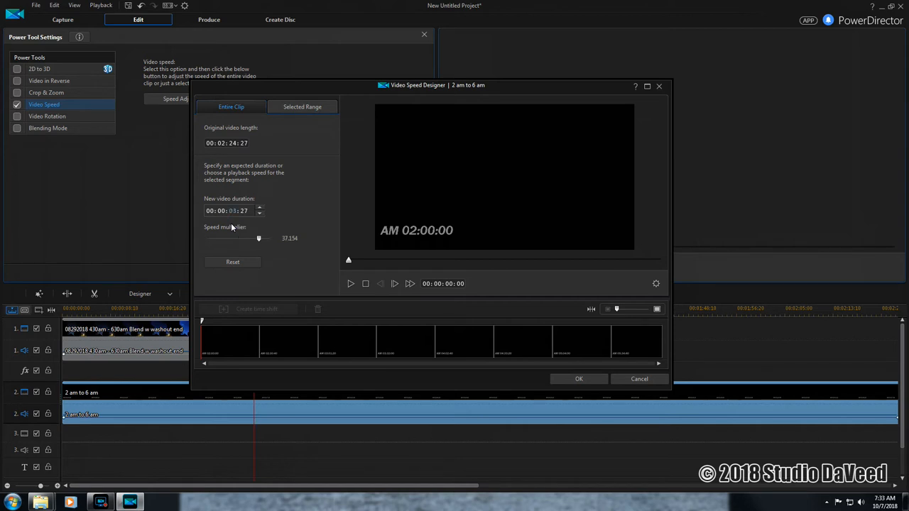
{"action": "left_click_drag", "start_coordinate": [259, 238], "coordinate": [243, 238]}
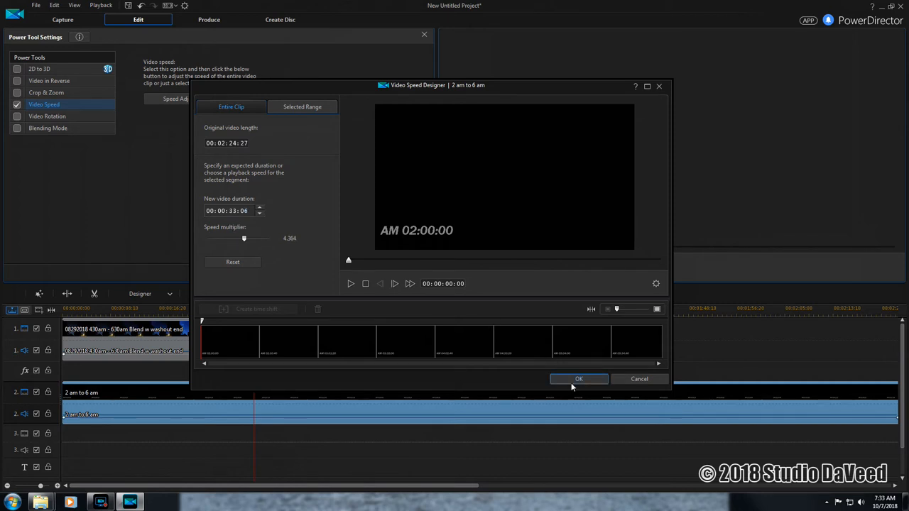
{"action": "left_click", "coordinate": [579, 379]}
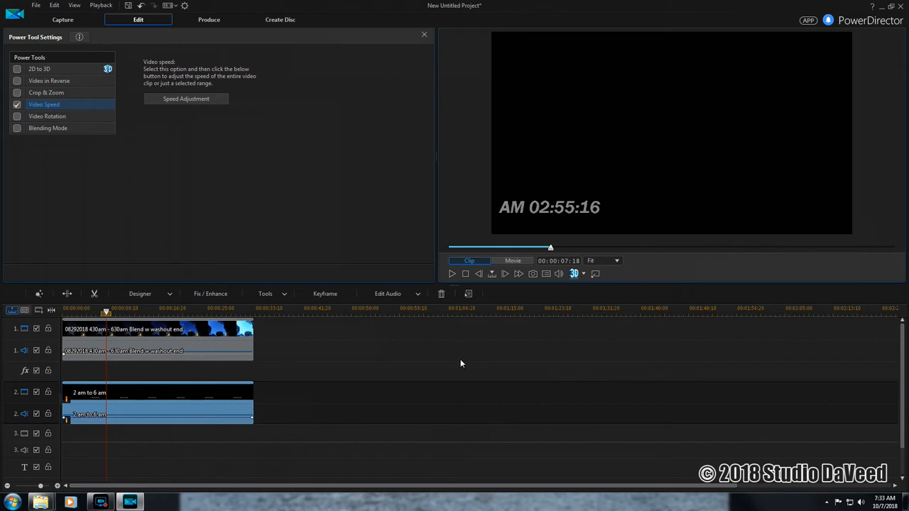
{"action": "mouse_move", "coordinate": [170, 405]}
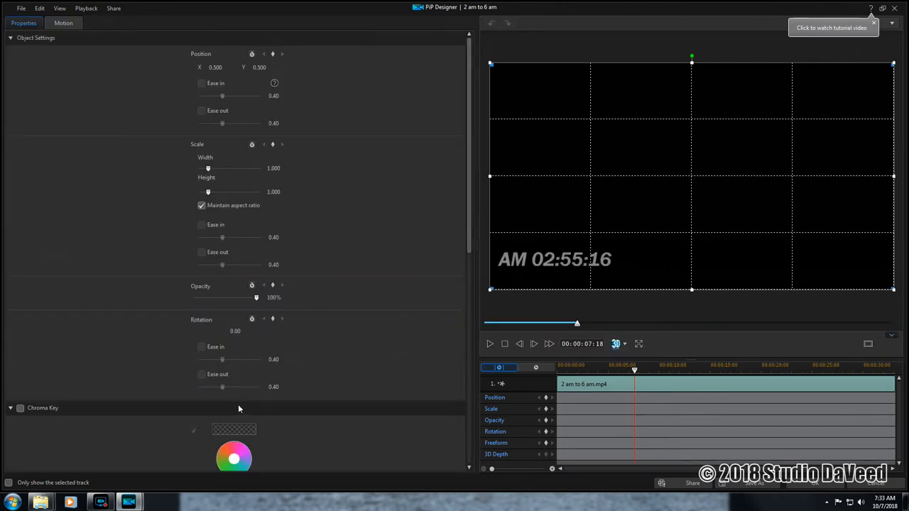
Step: Close the picture-in-picture editor, leaving the clock overlaid on the sky footage
{"action": "left_click", "coordinate": [20, 408]}
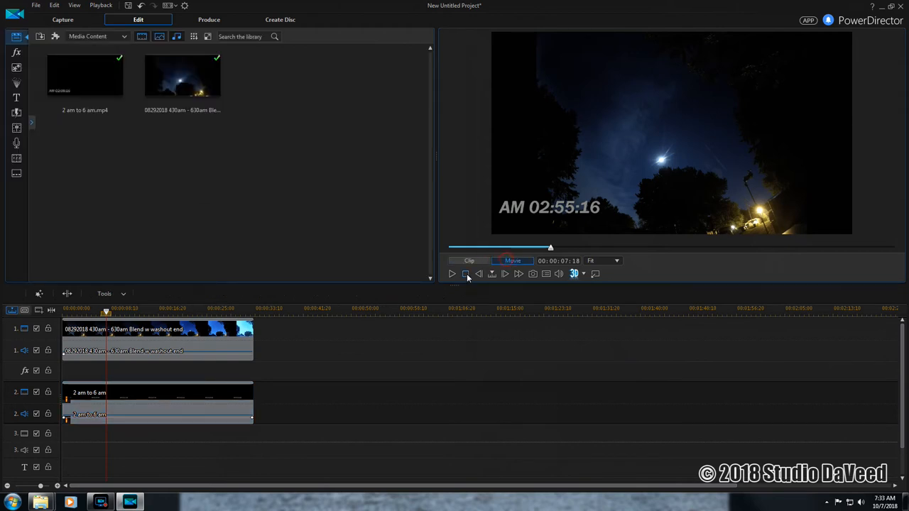
{"action": "left_click", "coordinate": [452, 274]}
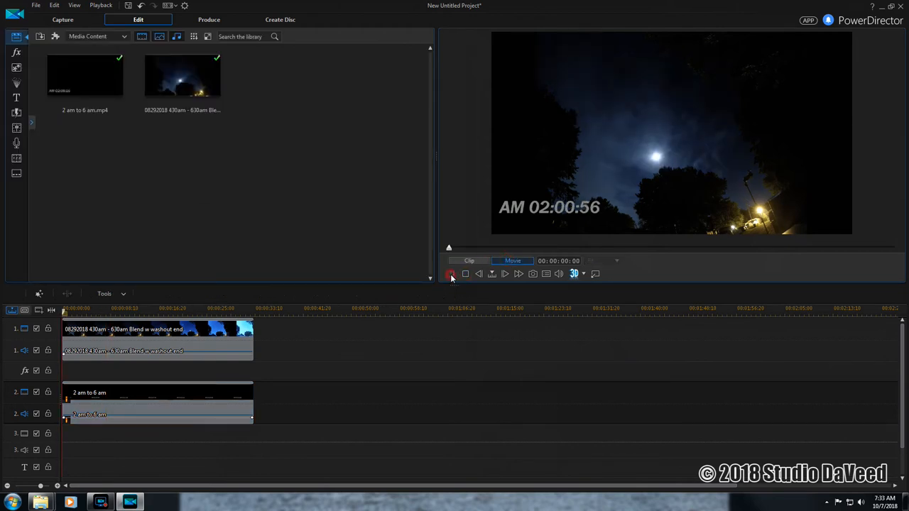
{"action": "left_click", "coordinate": [451, 274]}
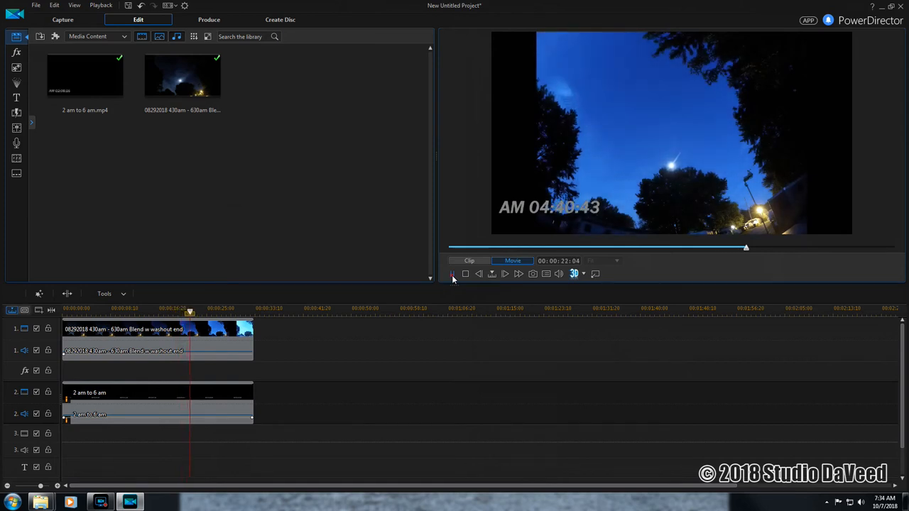
{"action": "left_click", "coordinate": [452, 273]}
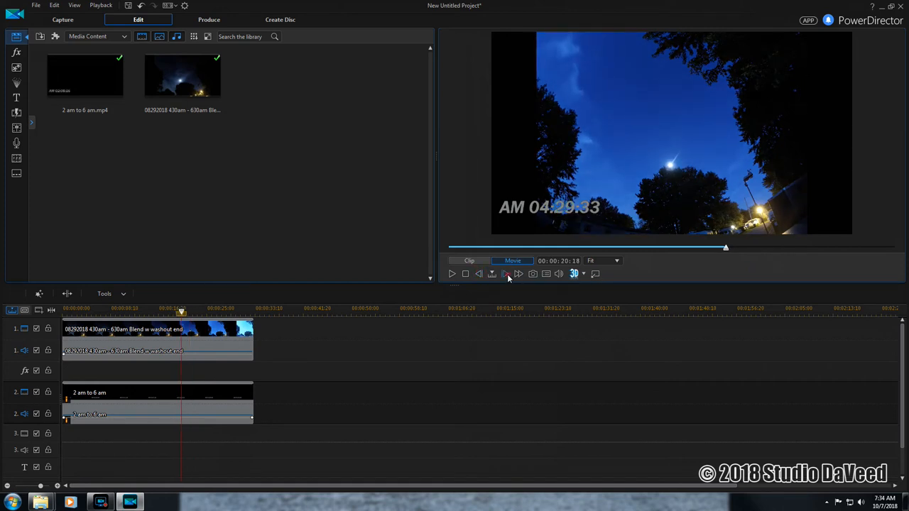
Step: Step forward one frame to AM 04:30:03 to pick the trim end point
{"action": "left_click", "coordinate": [508, 275]}
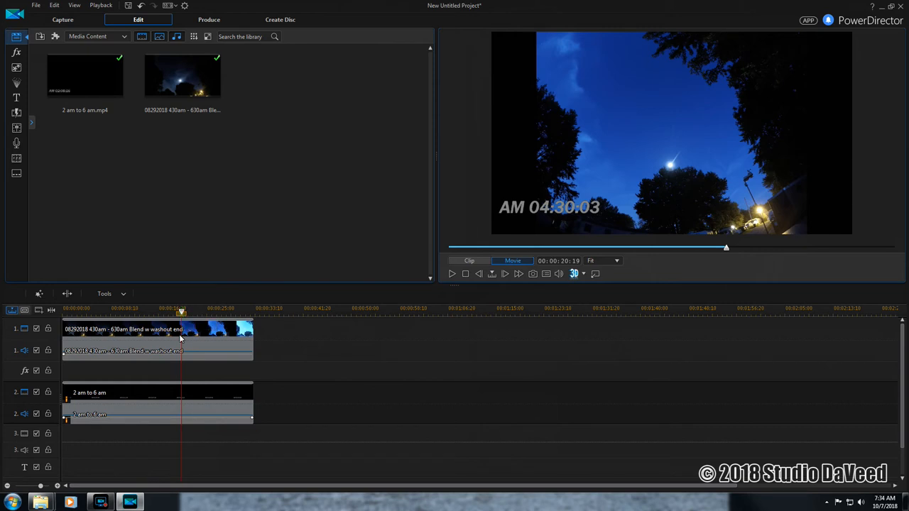
{"action": "mouse_move", "coordinate": [201, 347]}
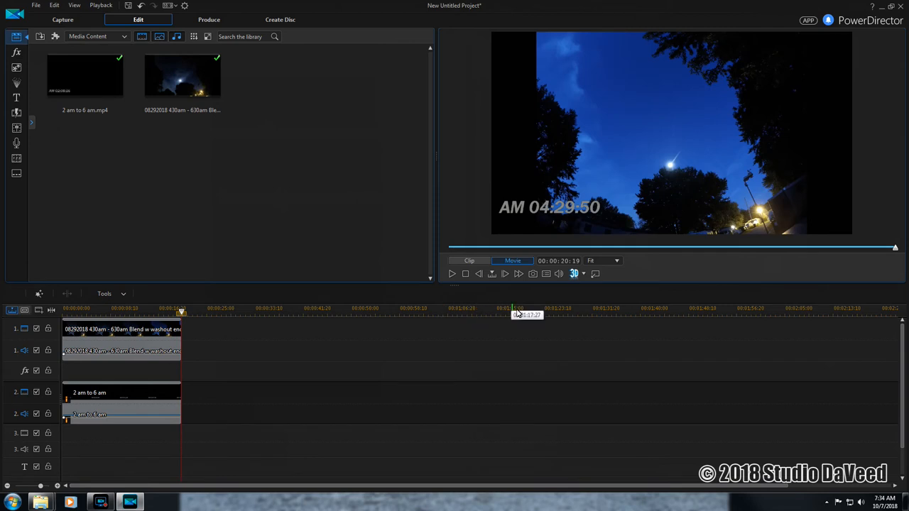
{"action": "mouse_move", "coordinate": [561, 241]}
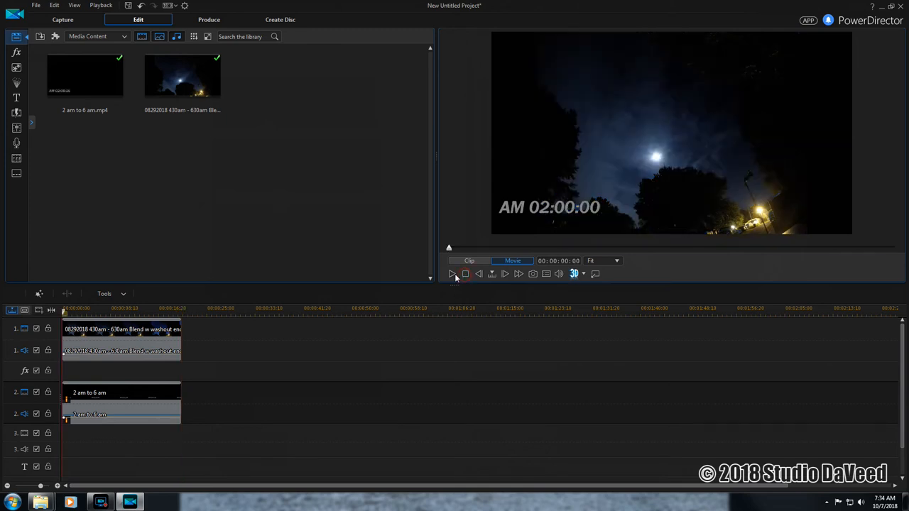
{"action": "left_click", "coordinate": [452, 274]}
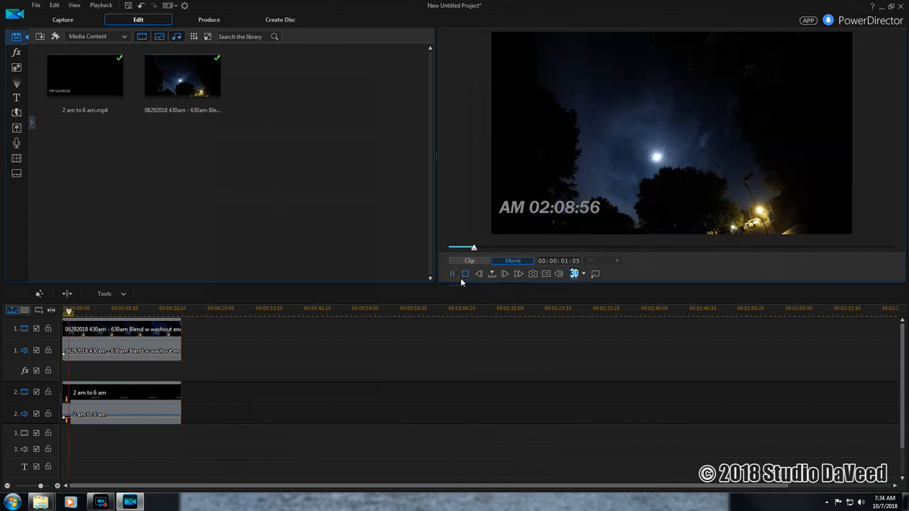
{"action": "left_click", "coordinate": [452, 274]}
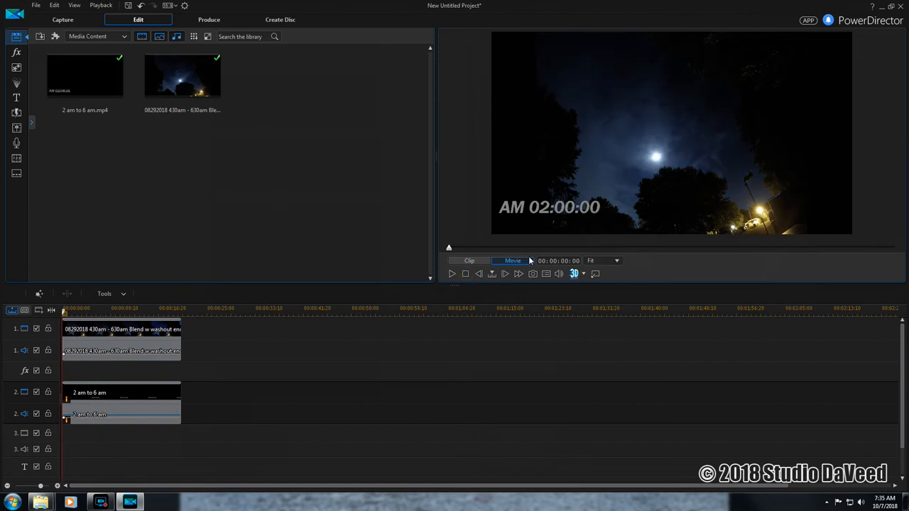
{"action": "mouse_move", "coordinate": [114, 414]}
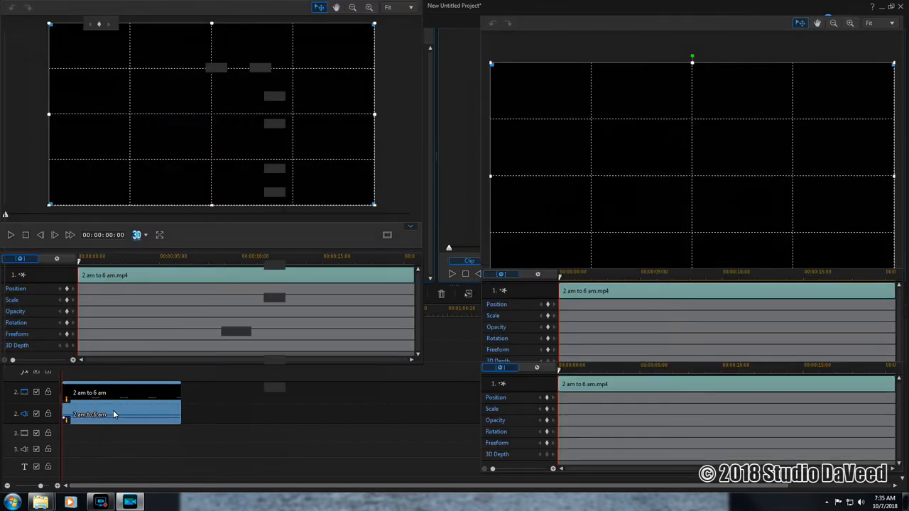
Step: Bring the '2 am to 6 am' clock clip into PiP Designer and scale it to about half size
{"action": "double_click", "coordinate": [120, 414]}
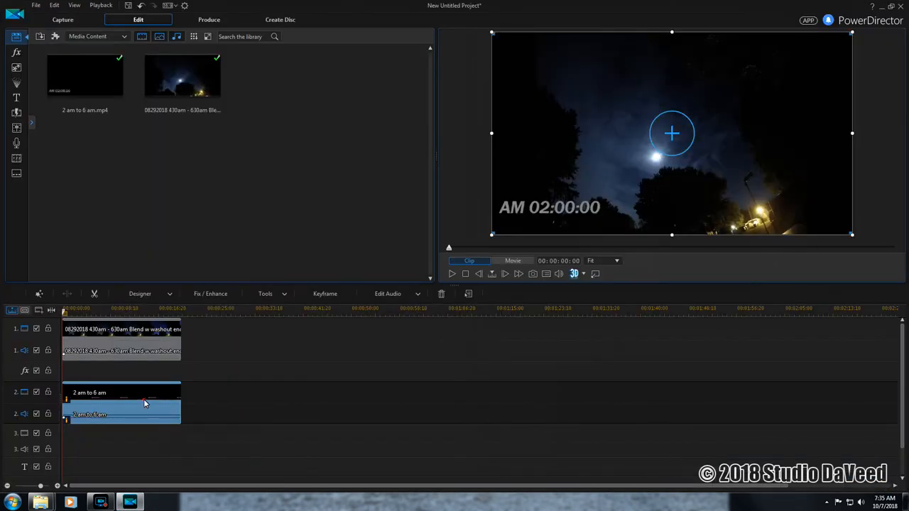
{"action": "left_click", "coordinate": [140, 293]}
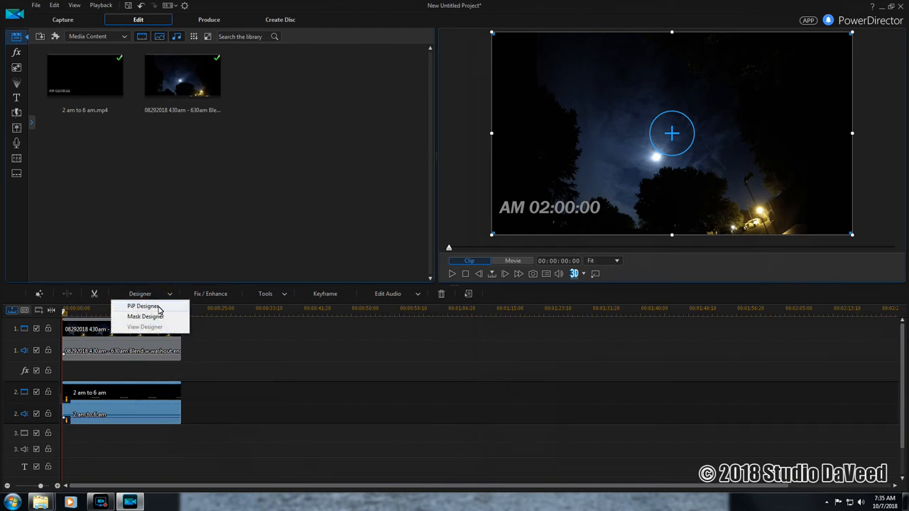
{"action": "left_click", "coordinate": [143, 307]}
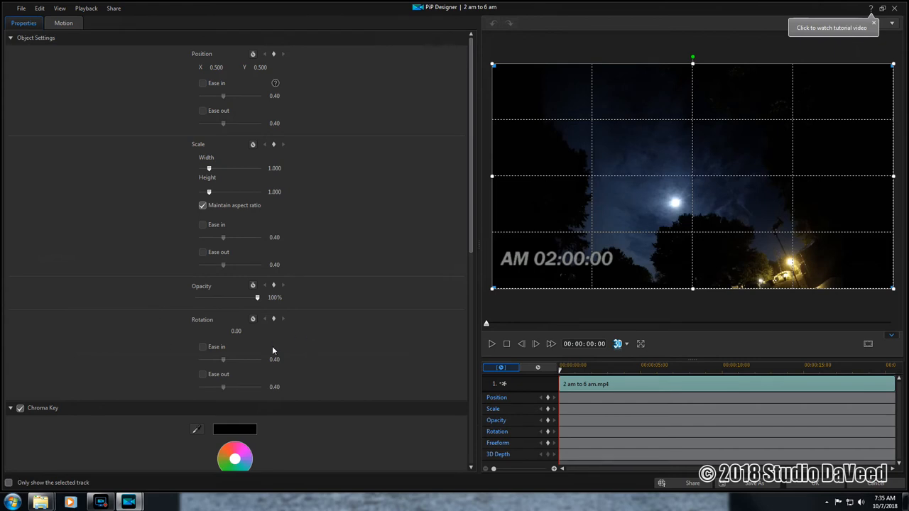
{"action": "mouse_move", "coordinate": [573, 280]}
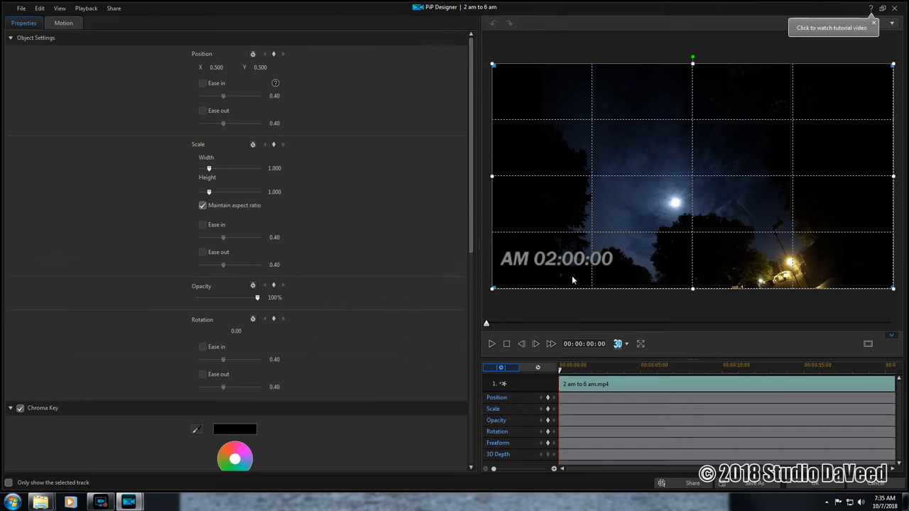
{"action": "mouse_move", "coordinate": [537, 270]}
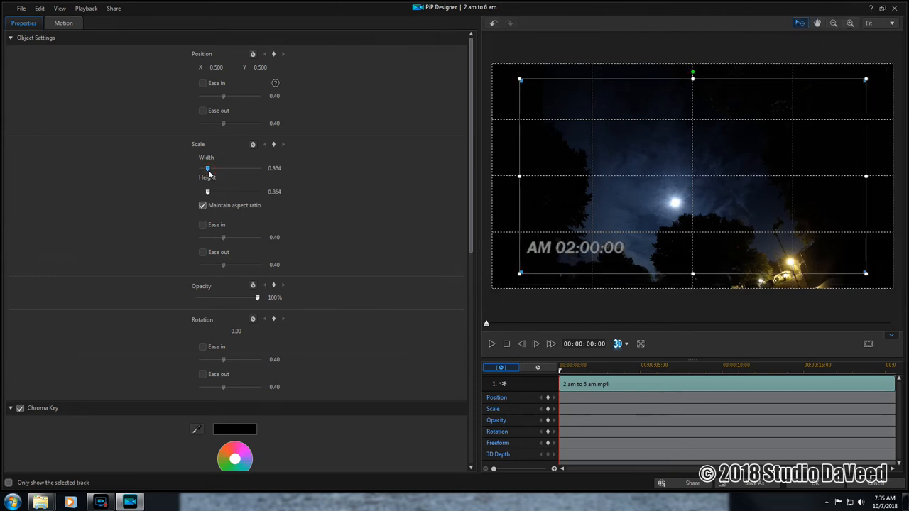
{"action": "left_click_drag", "start_coordinate": [208, 169], "coordinate": [211, 168]}
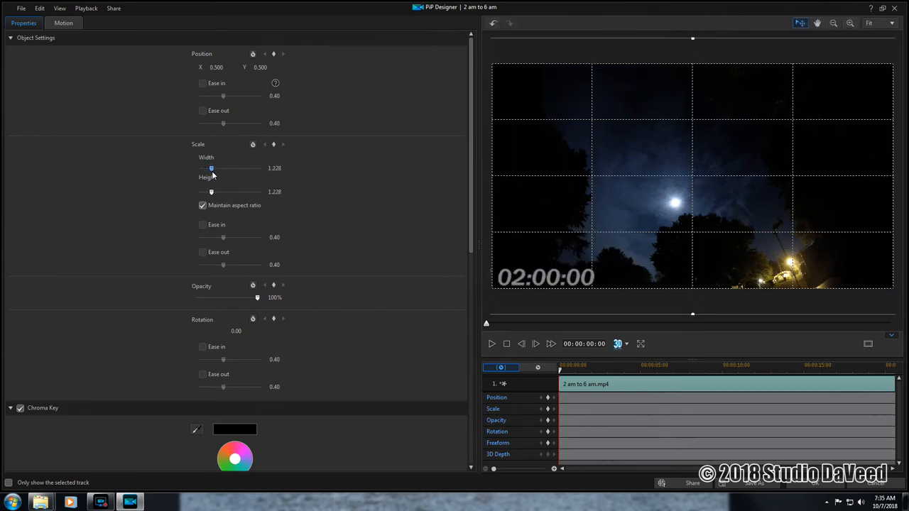
{"action": "left_click_drag", "start_coordinate": [211, 169], "coordinate": [204, 168]}
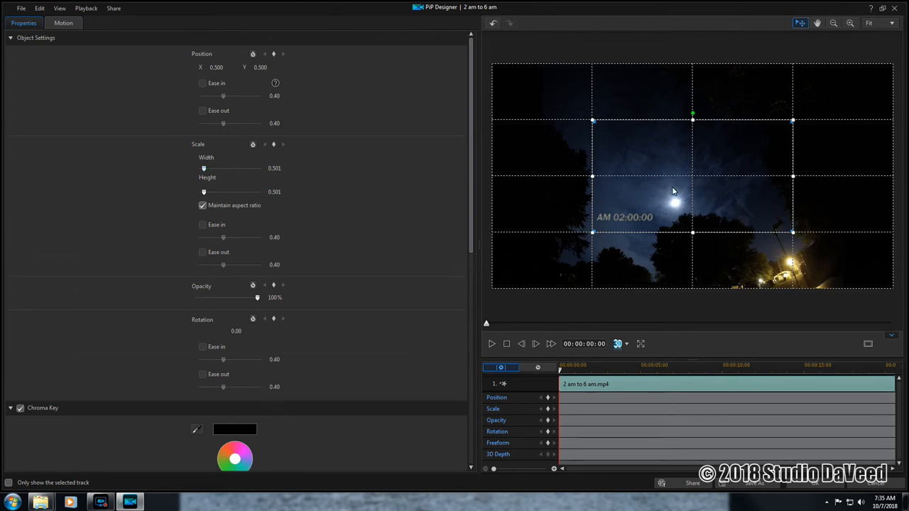
{"action": "mouse_move", "coordinate": [681, 179]}
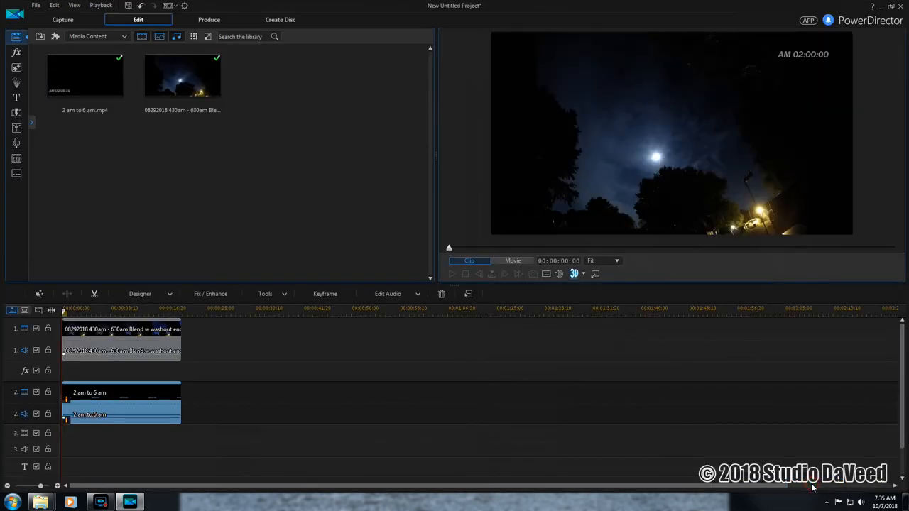
Step: Deselect the timeline clips, select the sky time-lapse clip and show its extra Tools list
{"action": "left_click", "coordinate": [452, 274]}
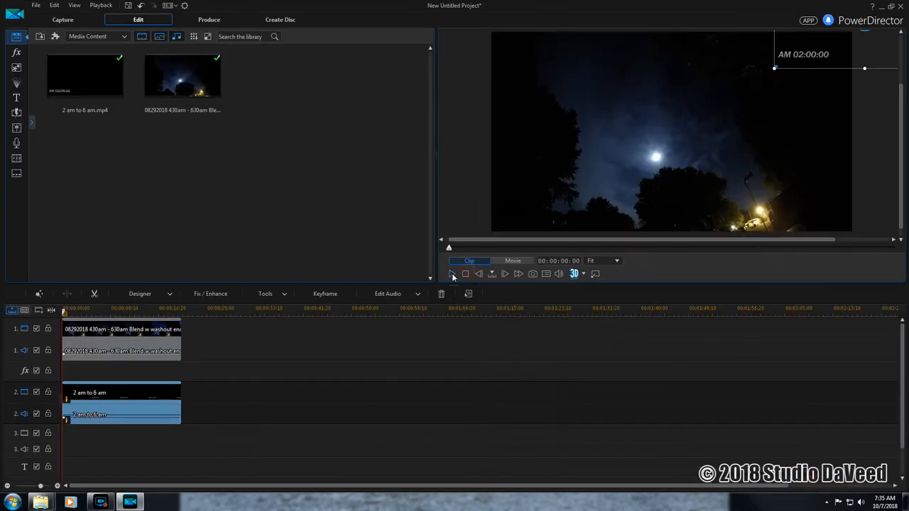
{"action": "left_click", "coordinate": [504, 273]}
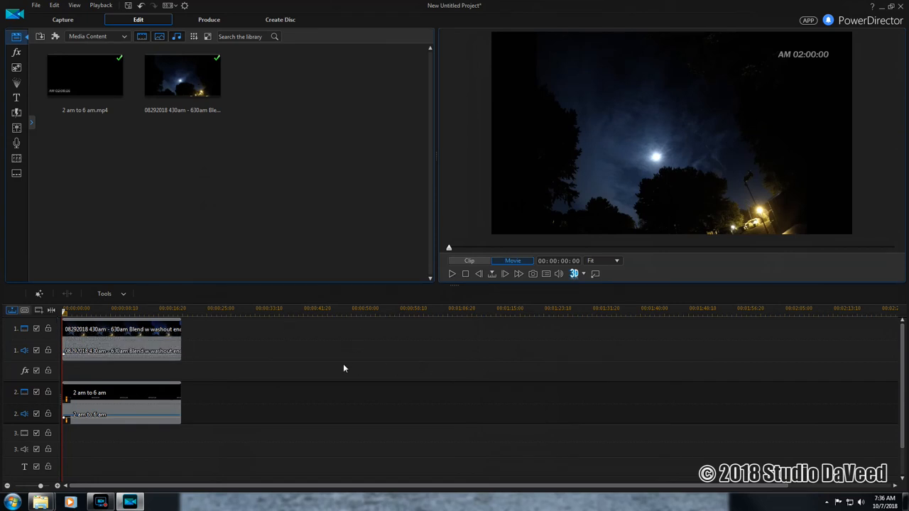
{"action": "mouse_move", "coordinate": [163, 345]}
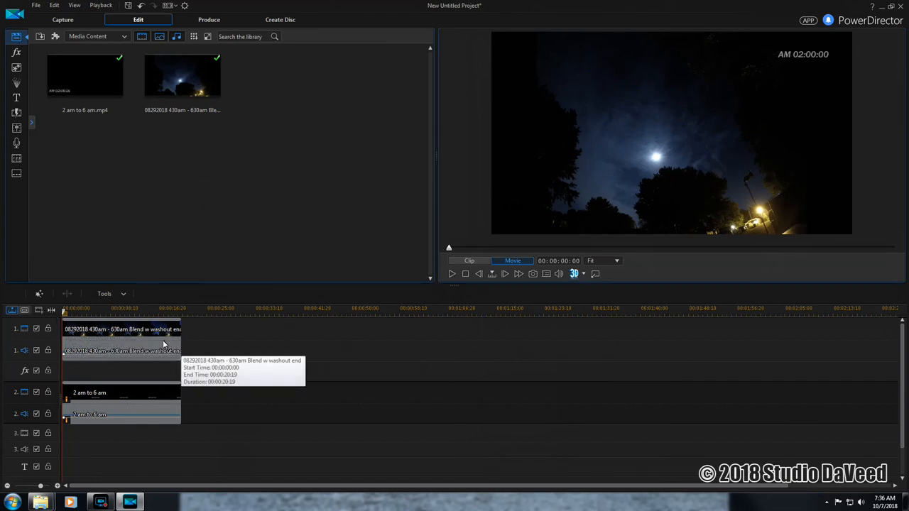
{"action": "mouse_move", "coordinate": [154, 342]}
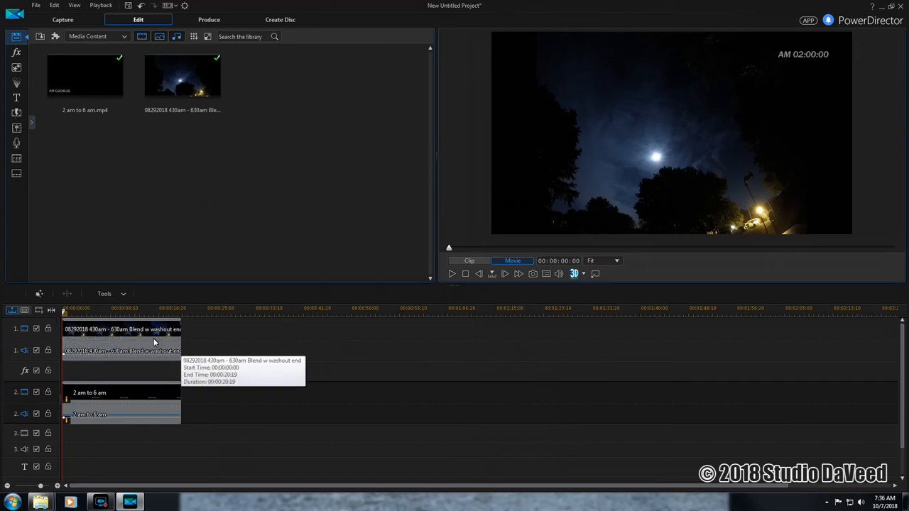
{"action": "left_click", "coordinate": [121, 329]}
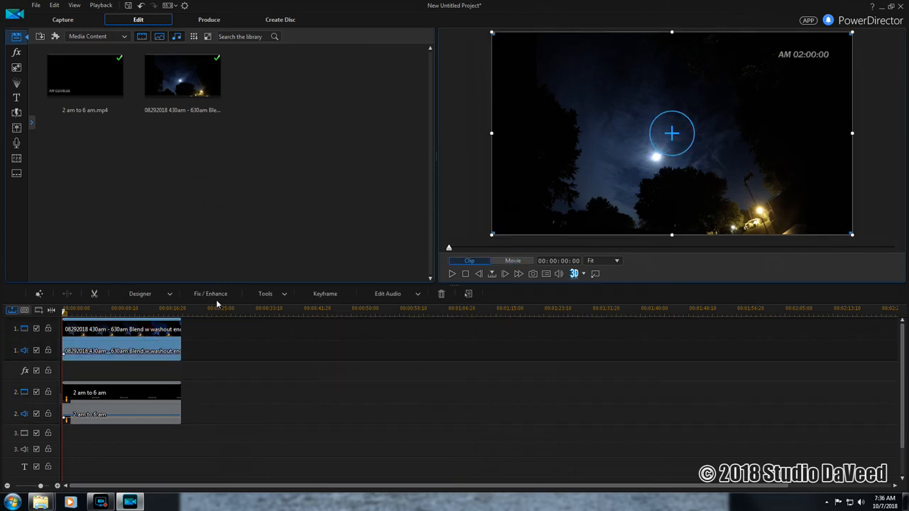
{"action": "left_click", "coordinate": [267, 293]}
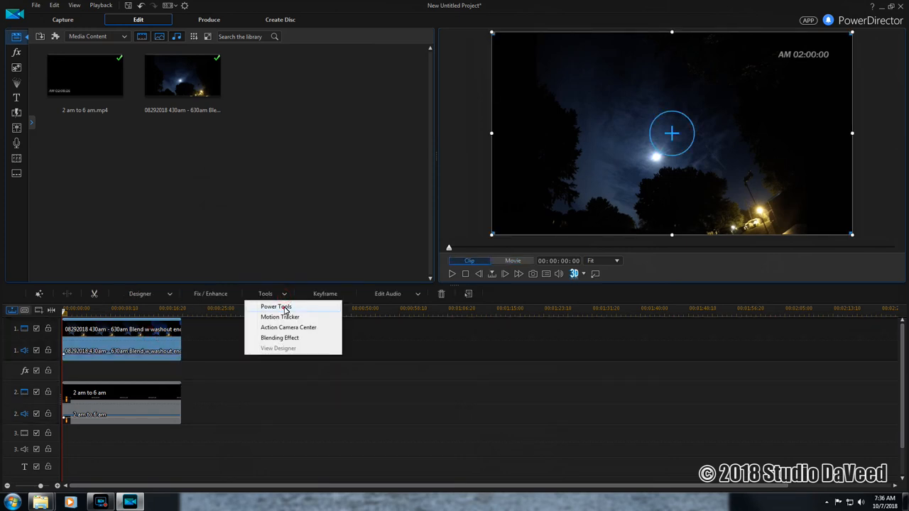
Step: Enable Video Speed in Power Tools and apply a 1.5× multiplier to the sky clip
{"action": "left_click", "coordinate": [276, 306]}
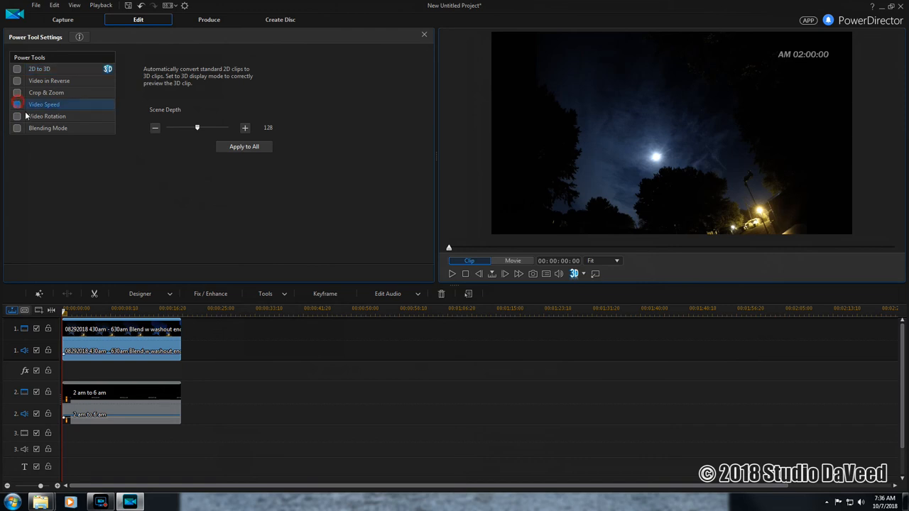
{"action": "left_click", "coordinate": [17, 104]}
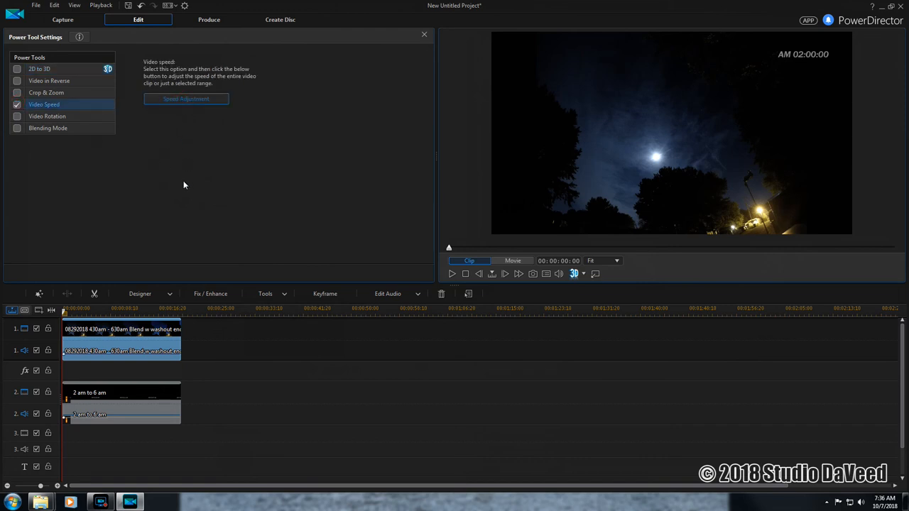
{"action": "left_click", "coordinate": [185, 98]}
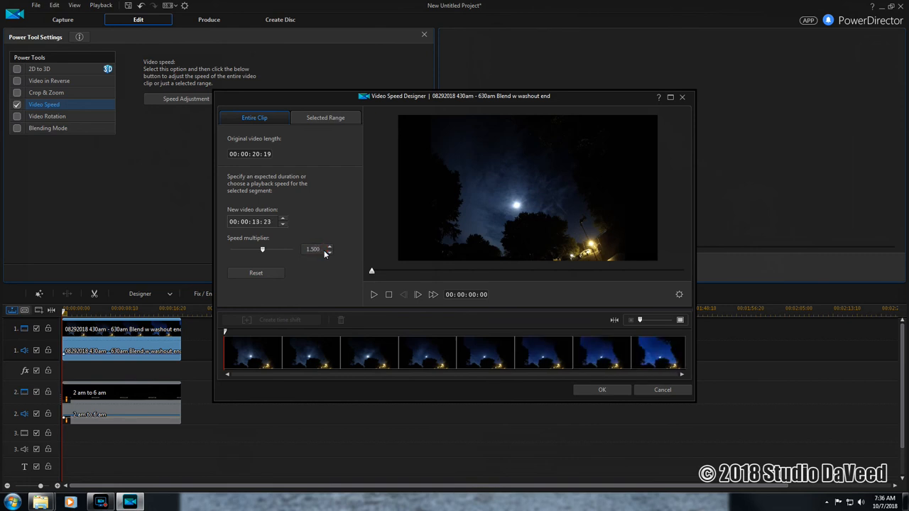
{"action": "left_click", "coordinate": [601, 390]}
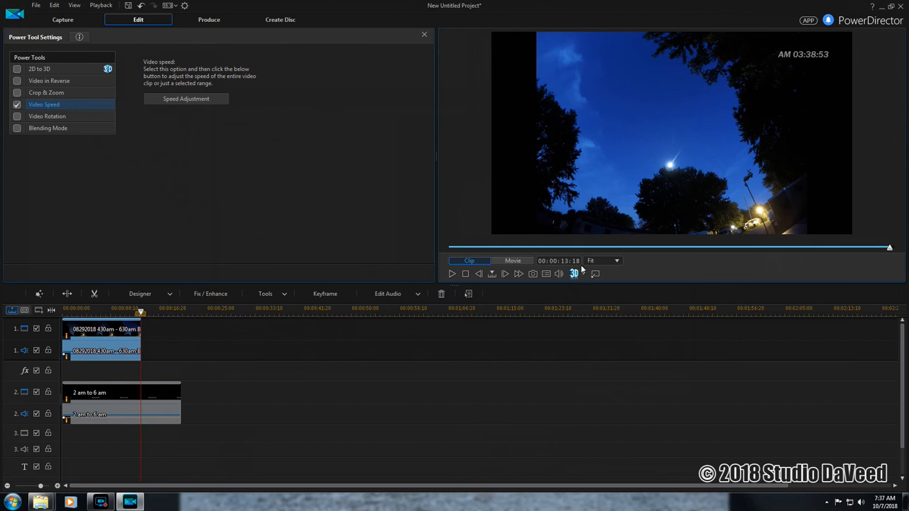
{"action": "mouse_move", "coordinate": [153, 405]}
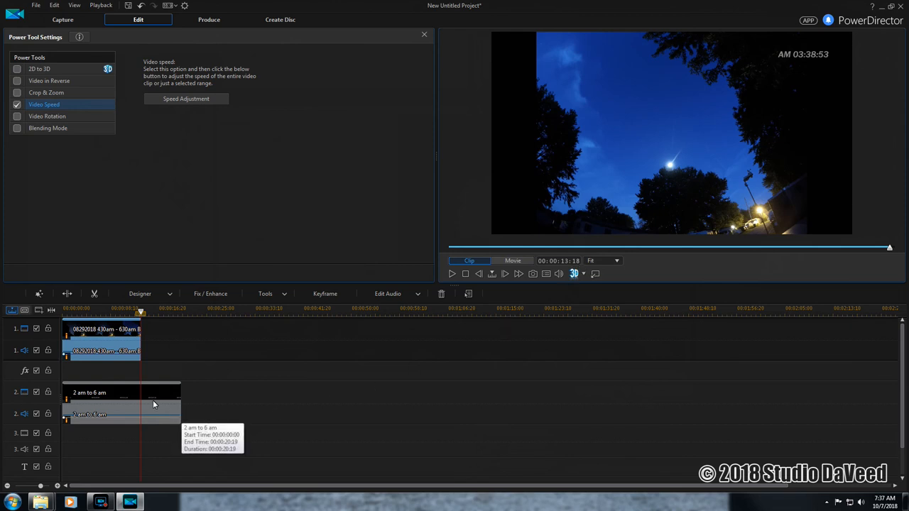
Step: Set the clock clip's new video duration to 00:00:13:19, about 6.6× faster
{"action": "left_click", "coordinate": [121, 404]}
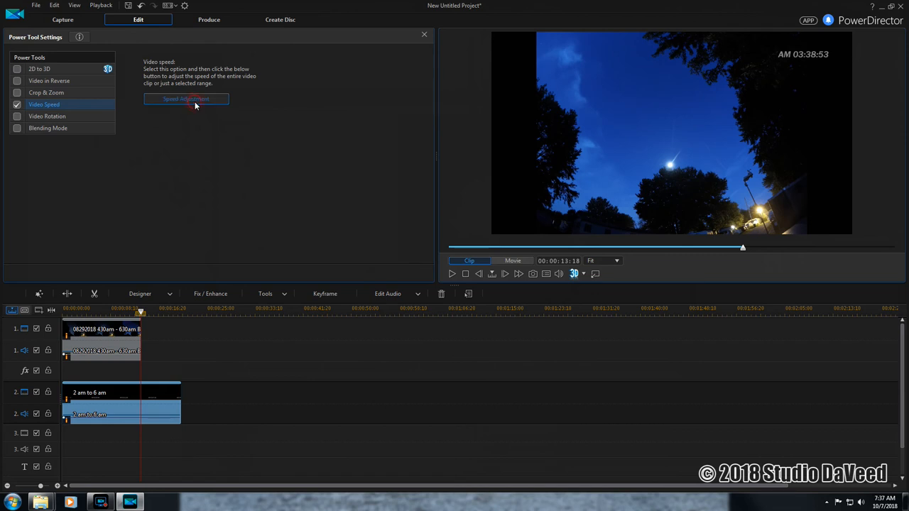
{"action": "left_click", "coordinate": [186, 99]}
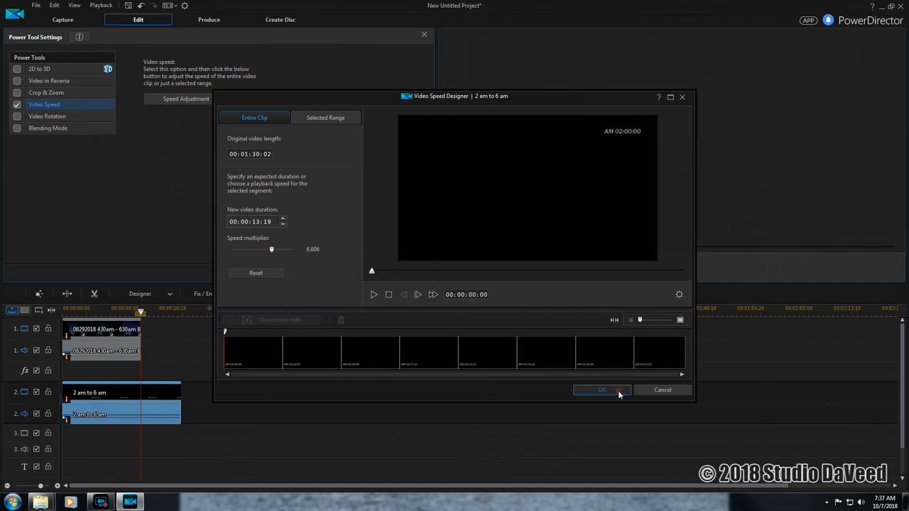
{"action": "left_click", "coordinate": [600, 389]}
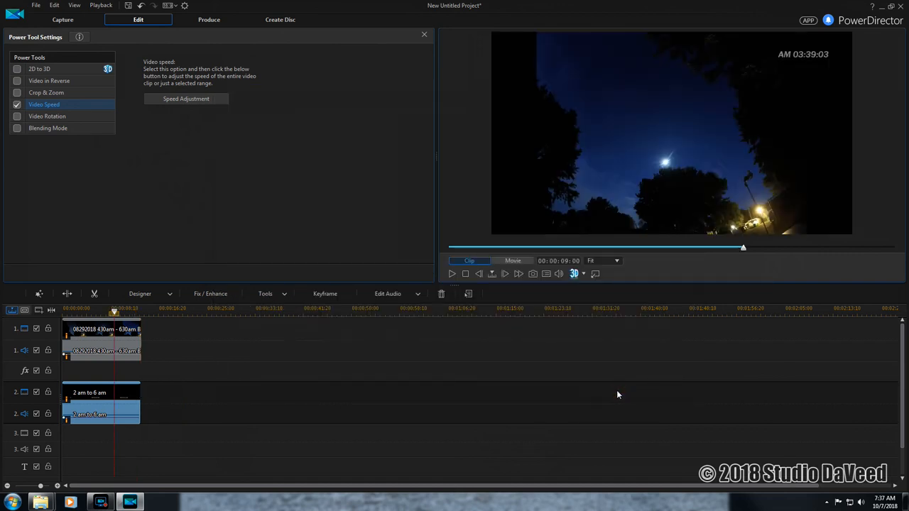
{"action": "mouse_move", "coordinate": [564, 310]}
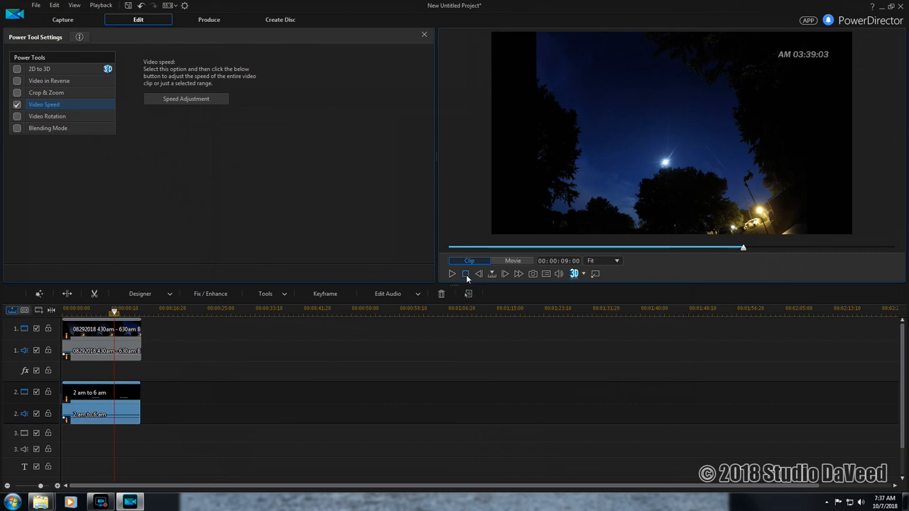
{"action": "left_click", "coordinate": [452, 274]}
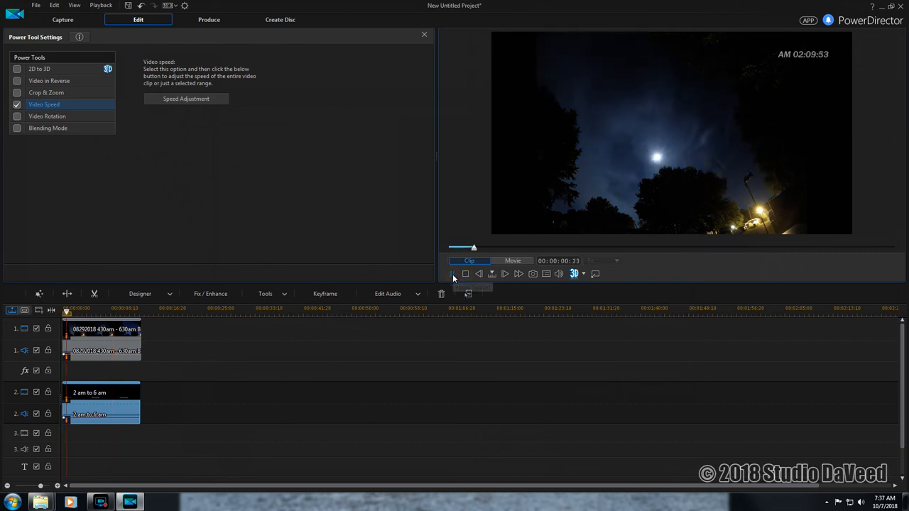
{"action": "left_click", "coordinate": [505, 274]}
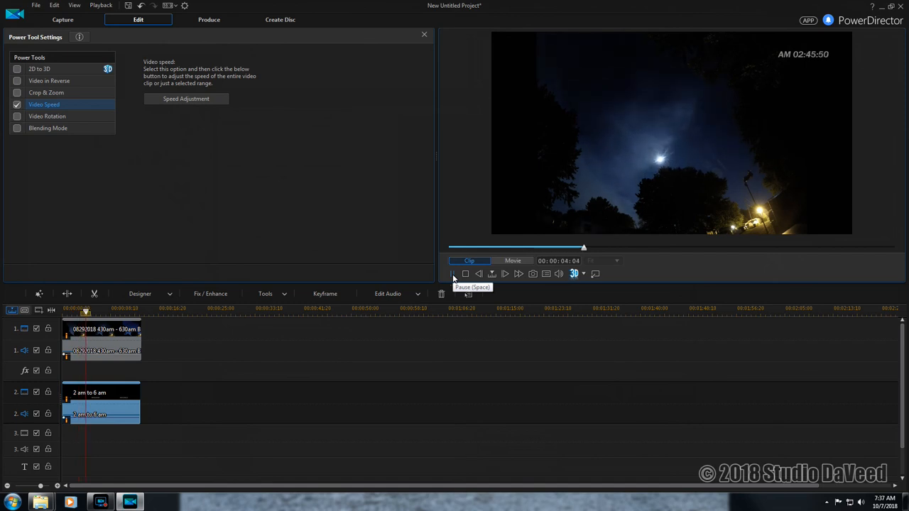
{"action": "left_click", "coordinate": [424, 34]}
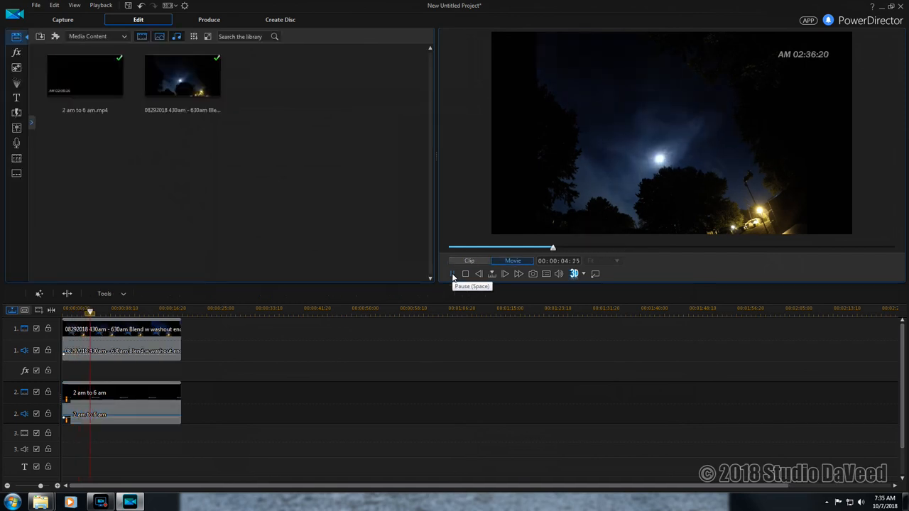